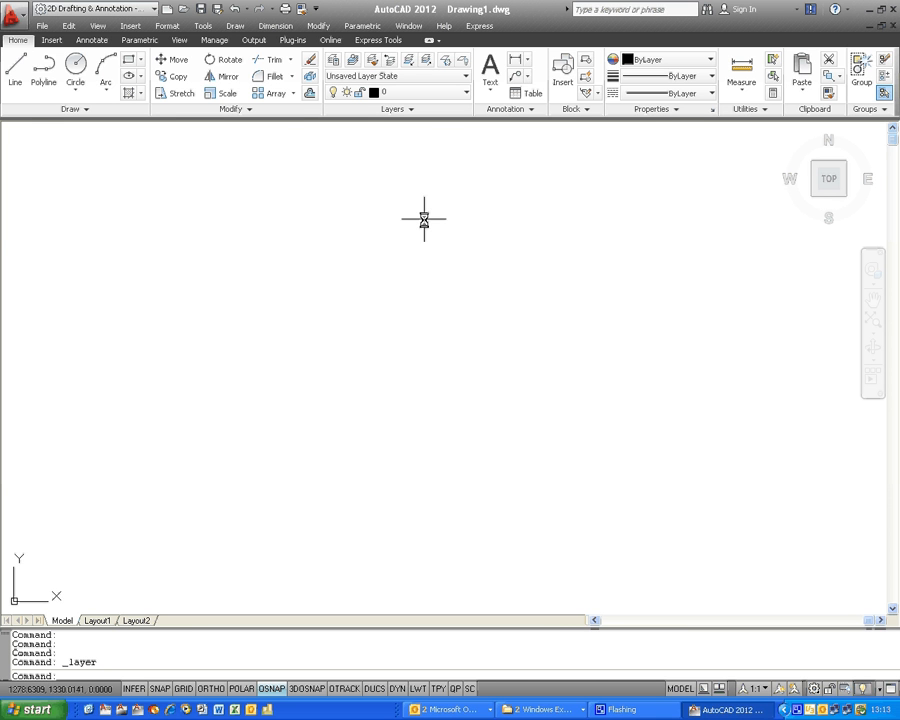
pyautogui.moveTo(365, 242)
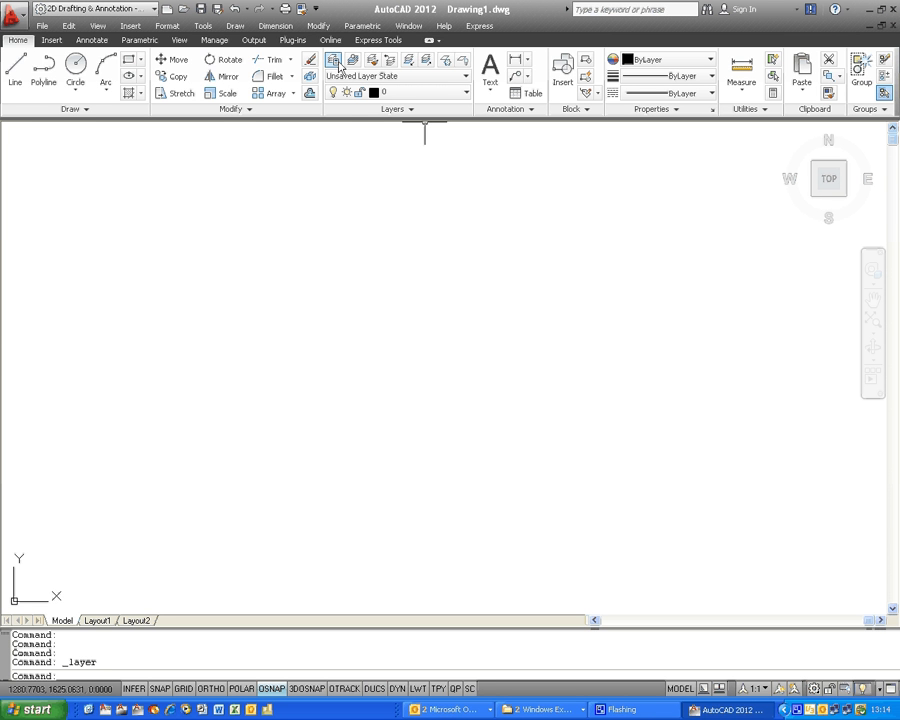
pyautogui.moveTo(334, 60)
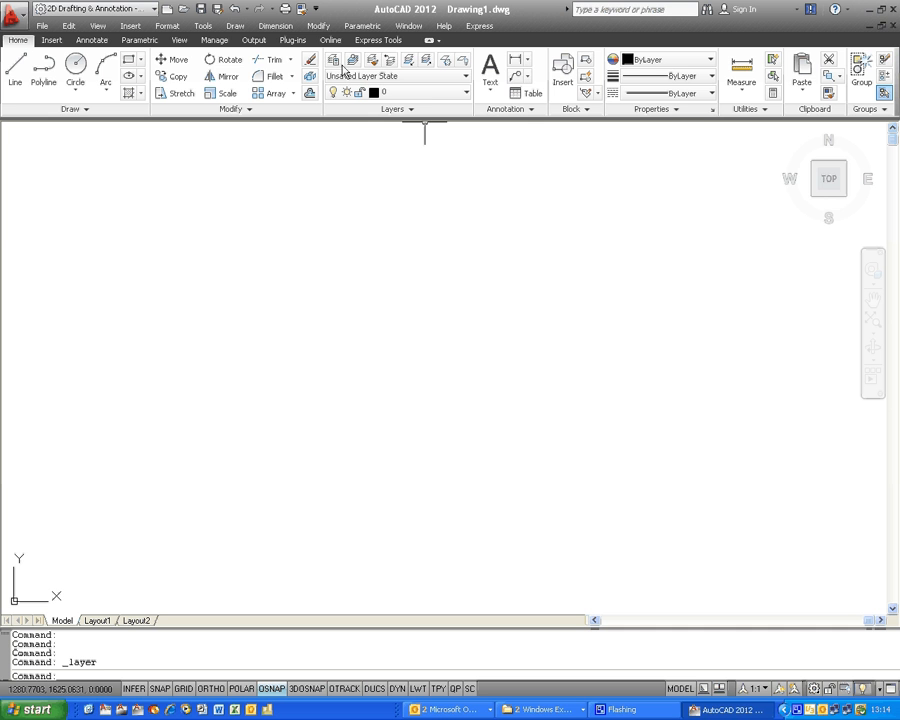
# - Open the Layer Properties Manager and show its filters pane beside layer 0
pyautogui.click(334, 60)
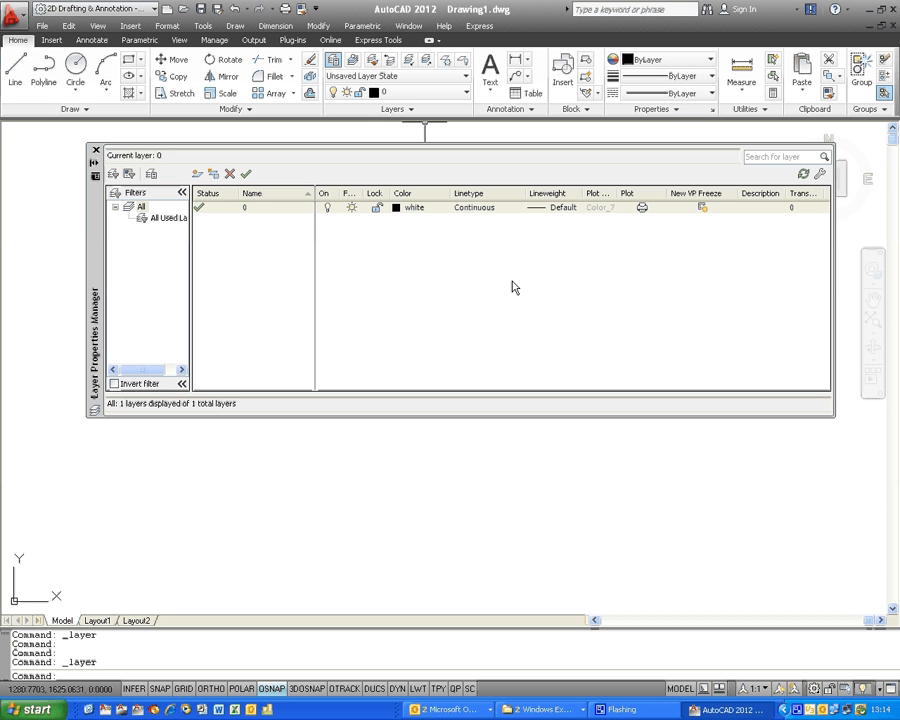
pyautogui.moveTo(505, 347)
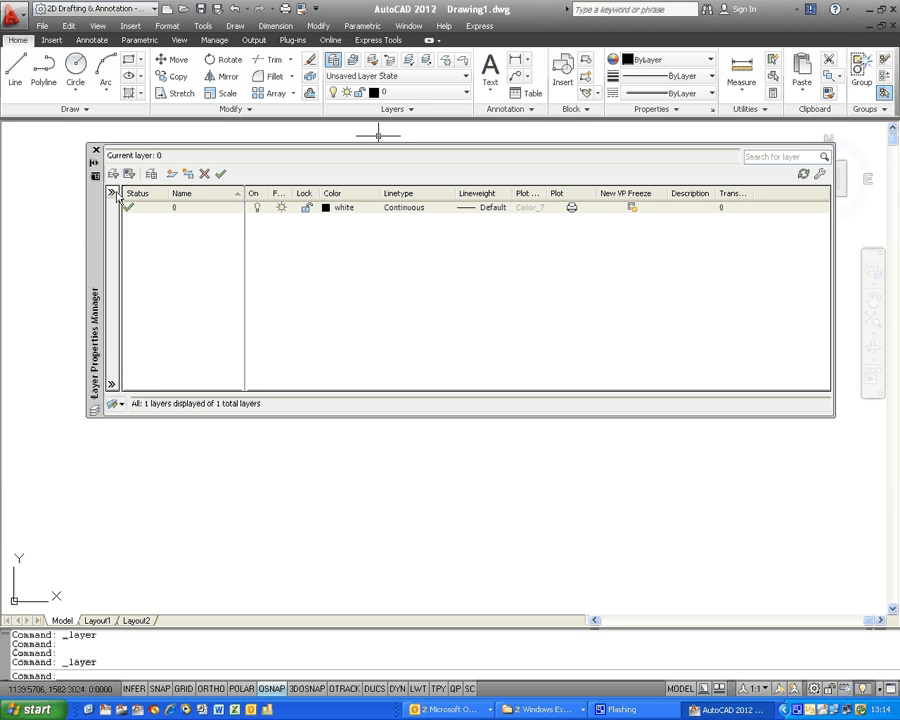
pyautogui.click(114, 193)
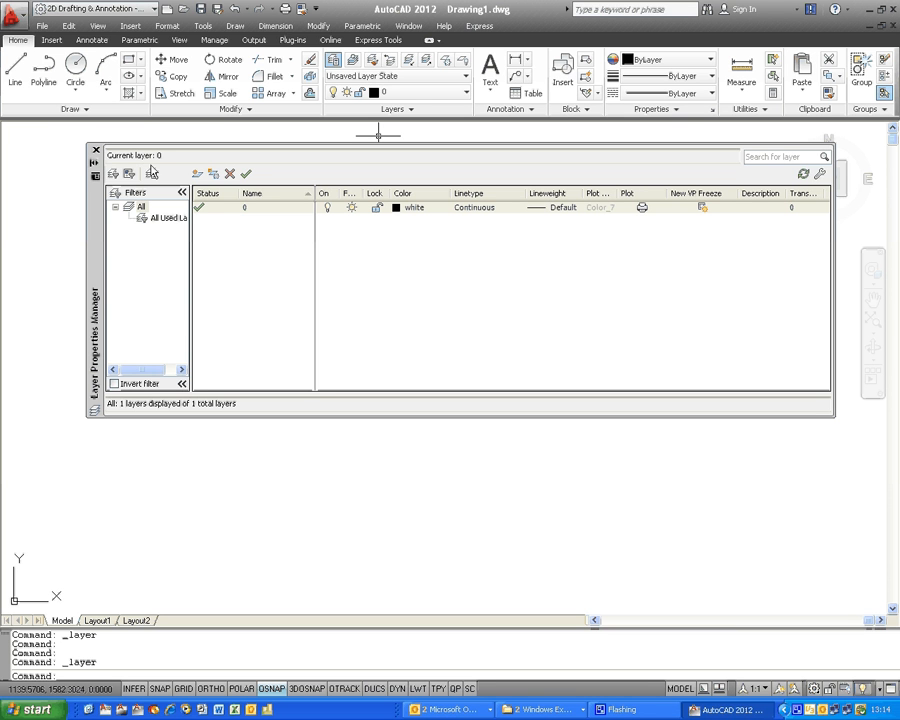
pyautogui.moveTo(135, 283)
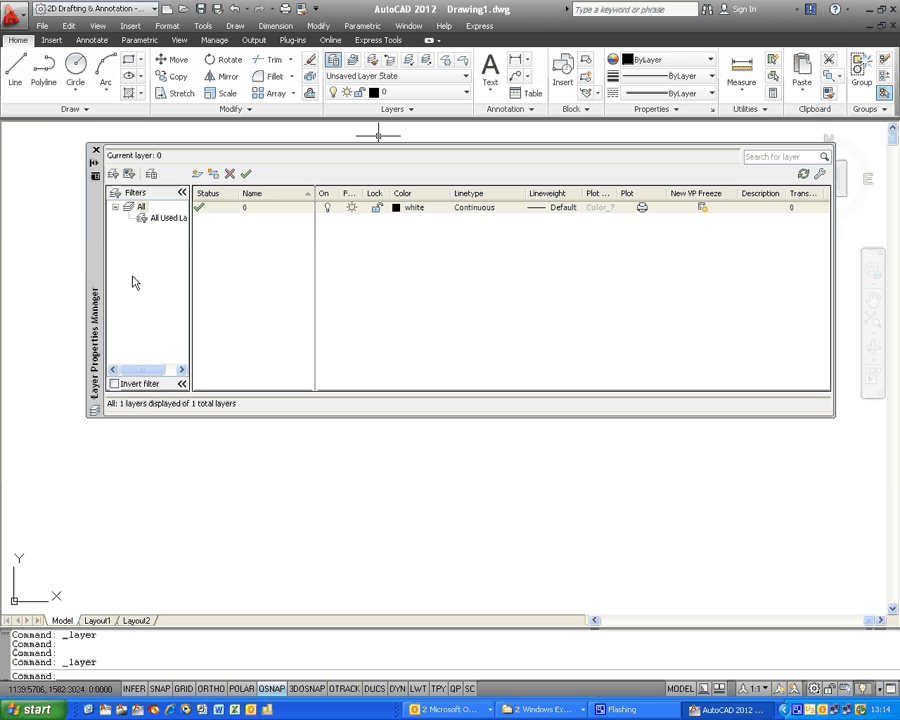
pyautogui.moveTo(393, 321)
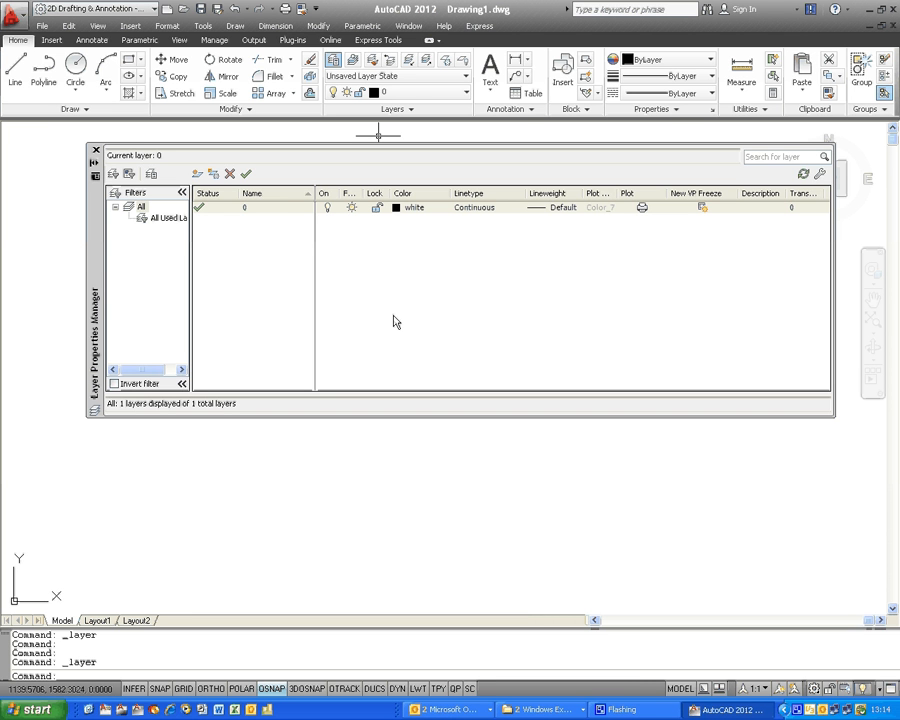
pyautogui.moveTo(277, 218)
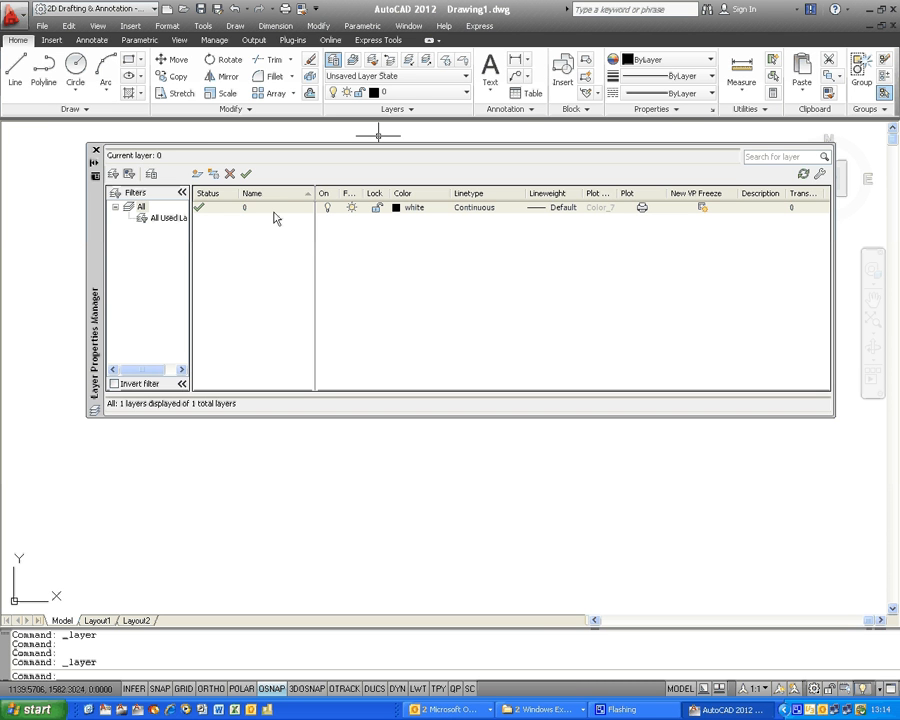
pyautogui.moveTo(405, 280)
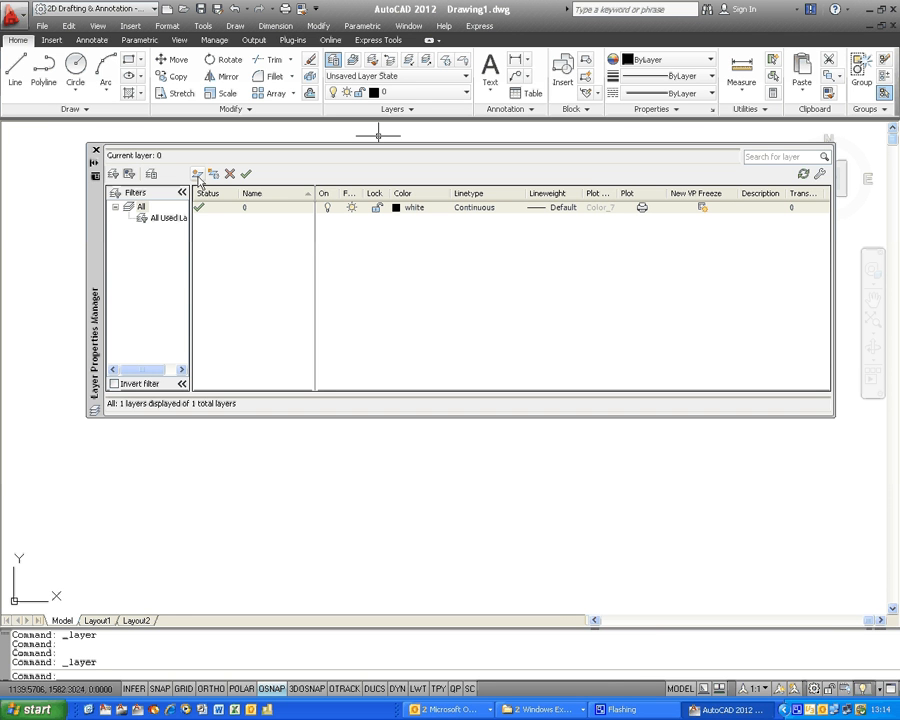
# - Create a new layer and name it 'Blue circle'
pyautogui.click(198, 173)
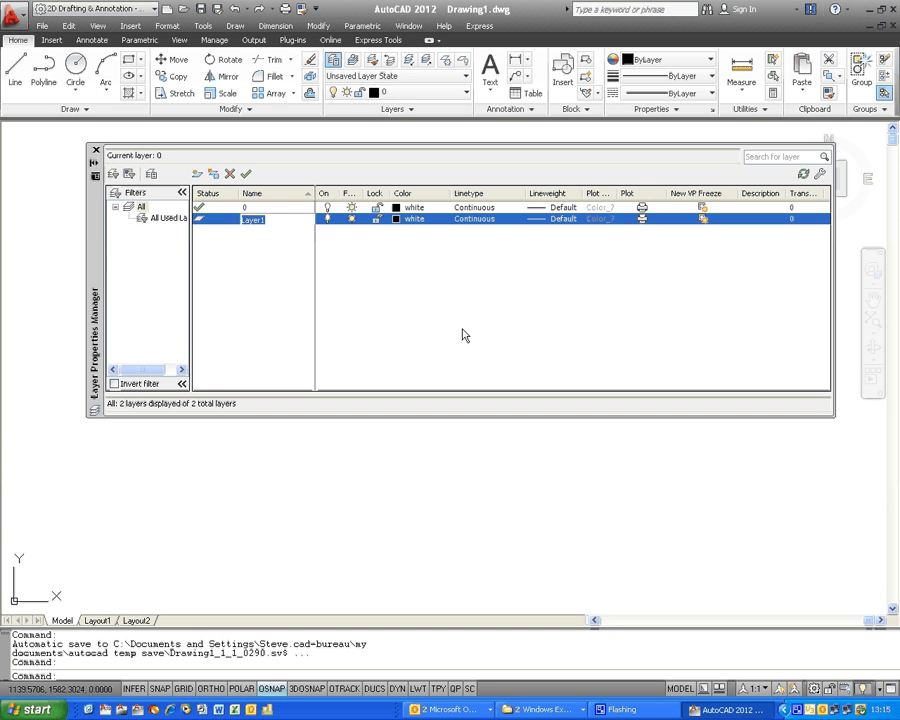
pyautogui.write('Blue d')
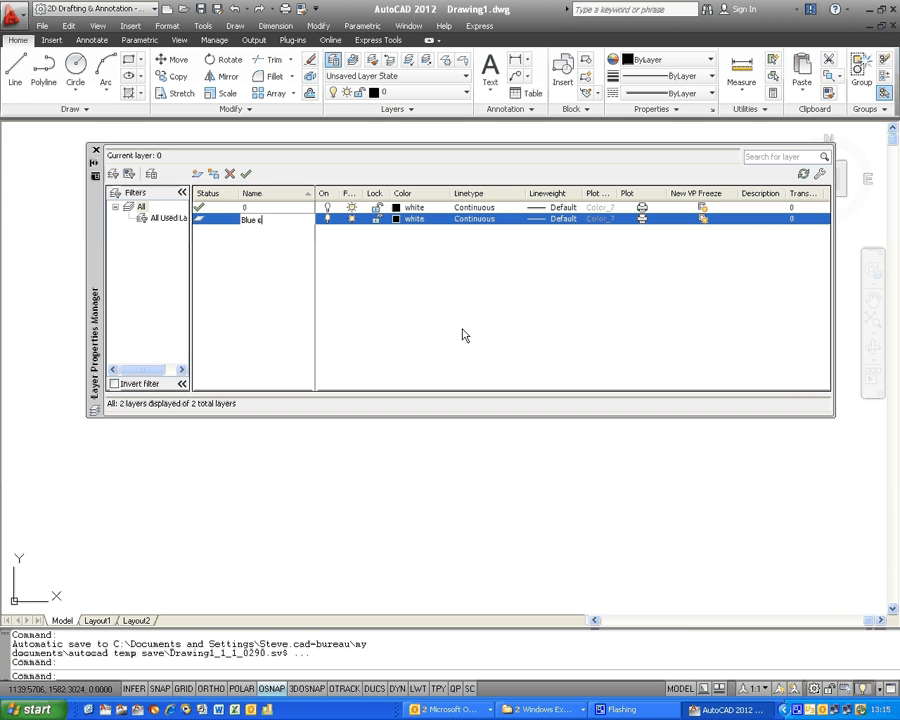
pyautogui.write('ircle')
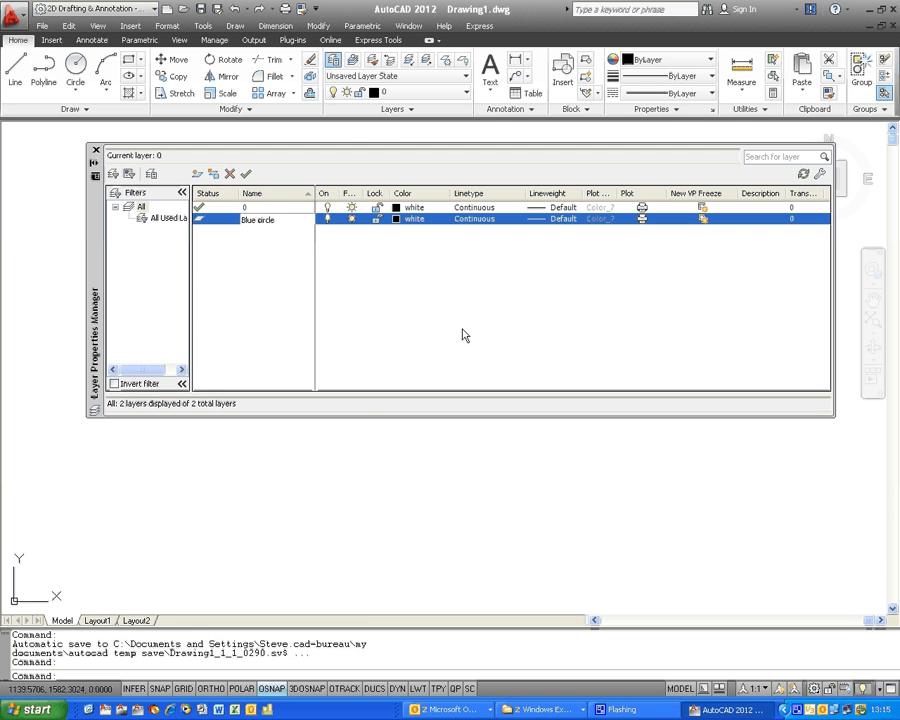
pyautogui.doubleClick(258, 219)
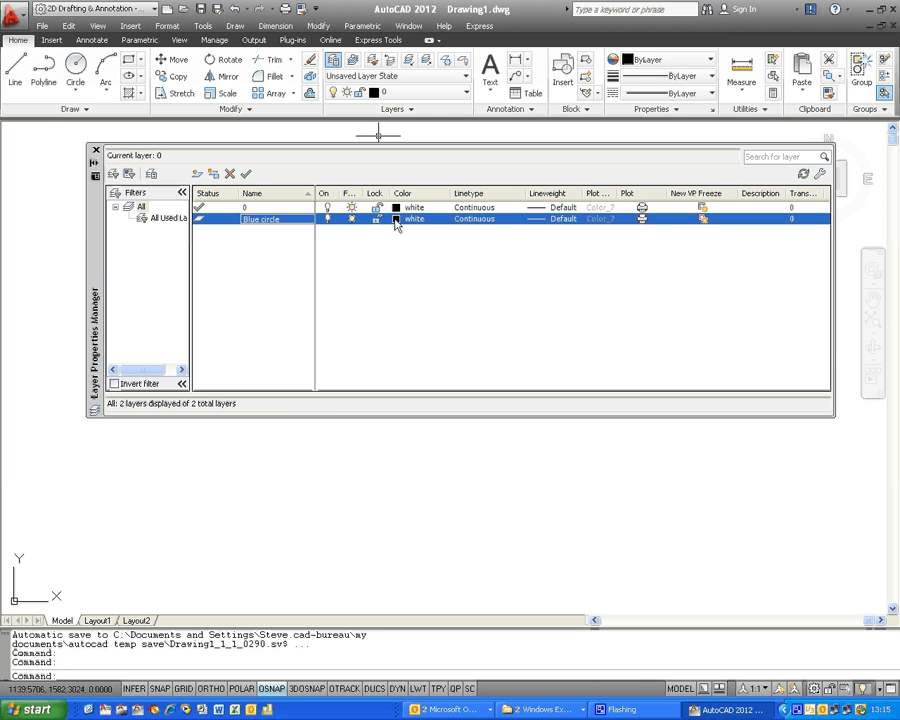
# - Change the Blue circle layer's colour from white to blue
pyautogui.click(395, 219)
pyautogui.write('blue')
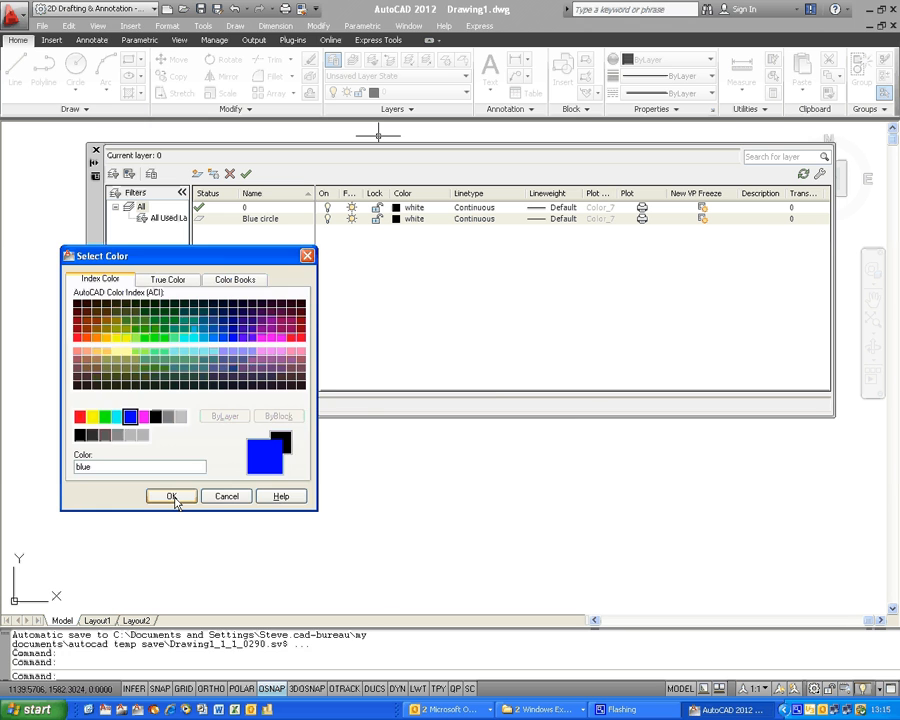
pyautogui.click(171, 496)
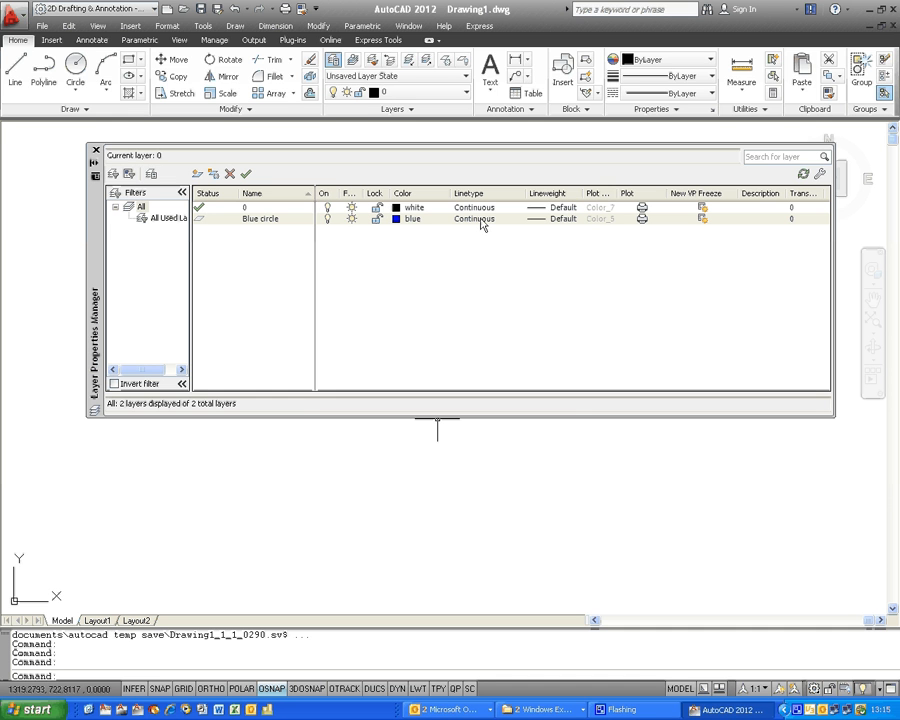
# - Load ACAD_ISO04W100 and assign this long-dash dot linetype to Blue circle
pyautogui.click(474, 218)
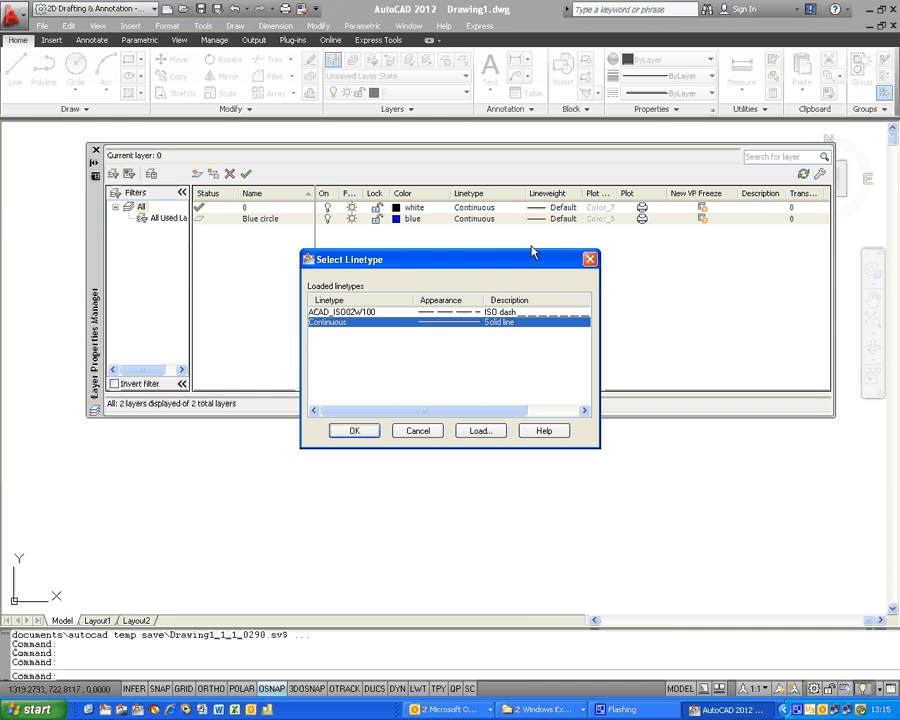
pyautogui.moveTo(397, 359)
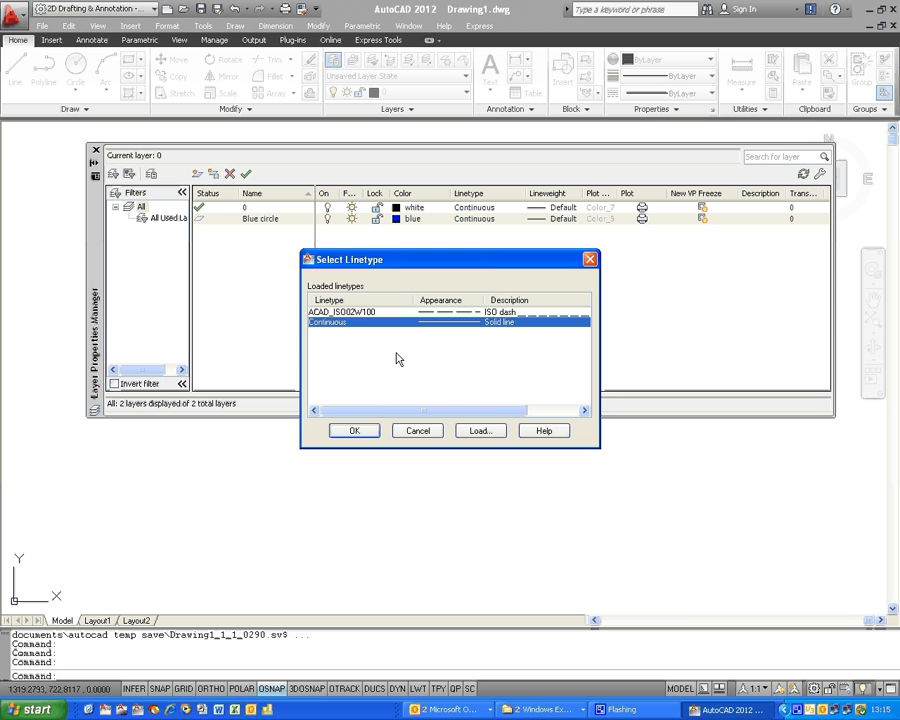
pyautogui.moveTo(388, 354)
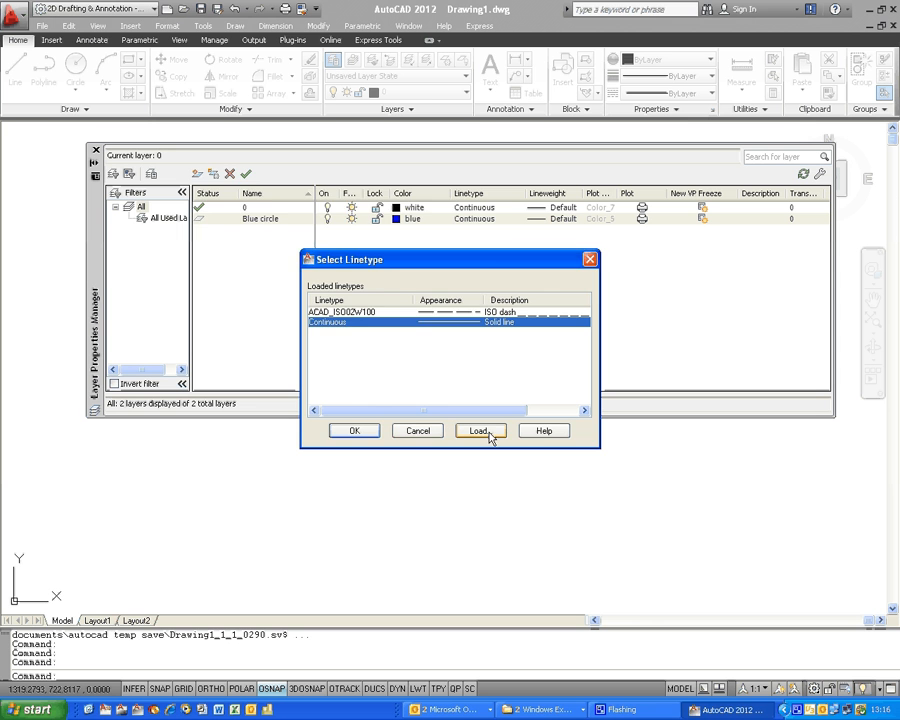
pyautogui.click(479, 430)
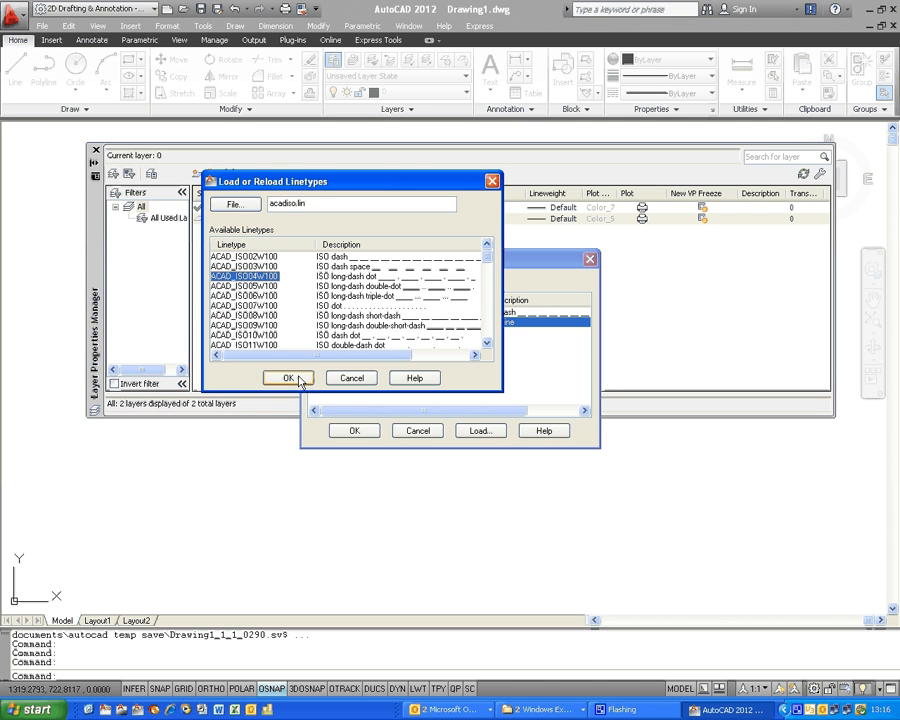
pyautogui.click(288, 378)
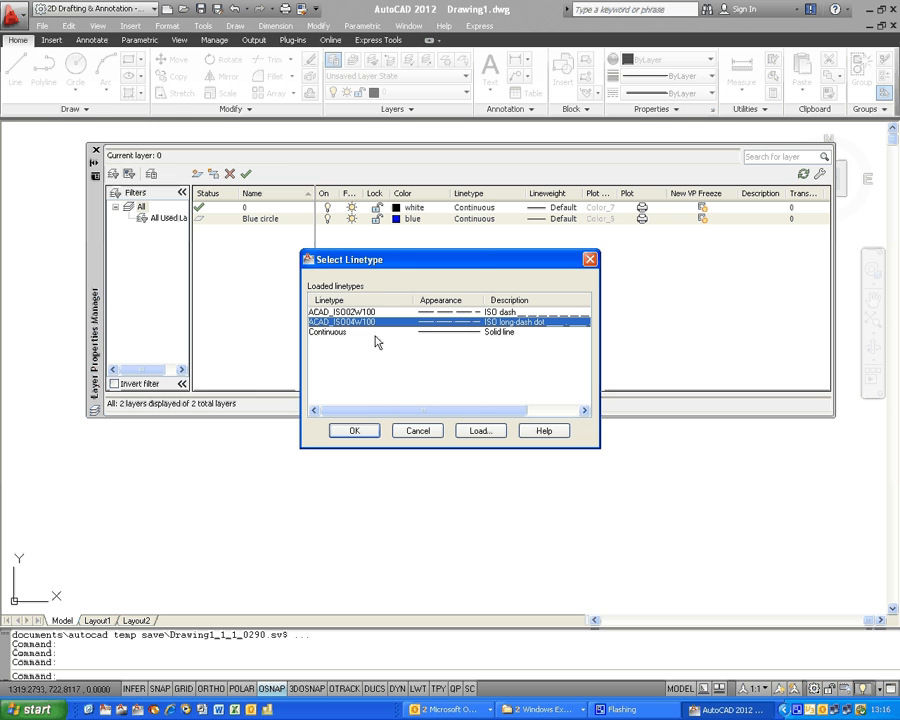
pyautogui.click(353, 430)
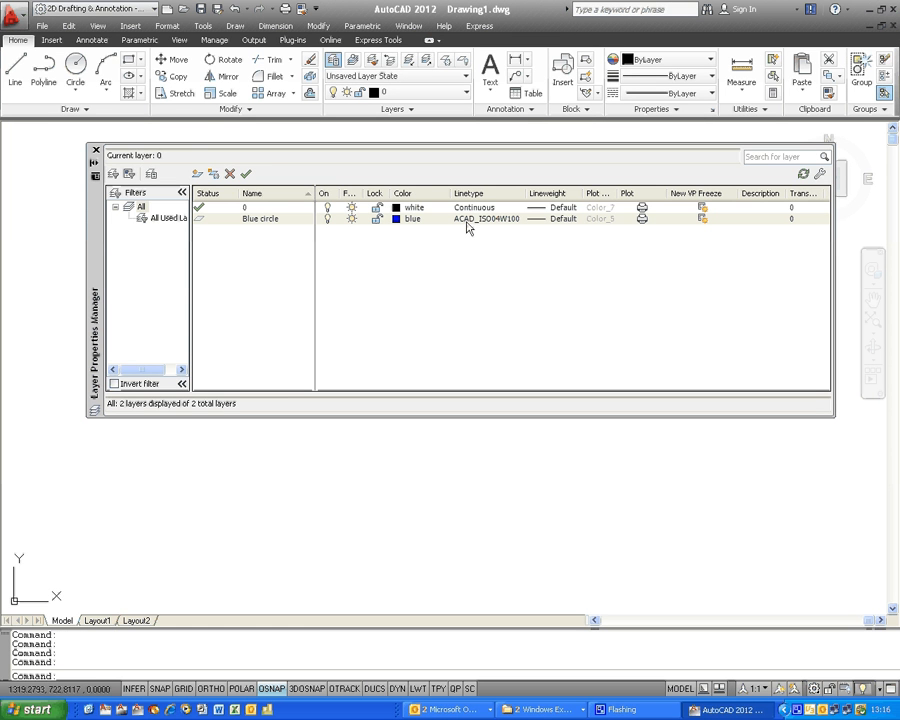
pyautogui.moveTo(483, 225)
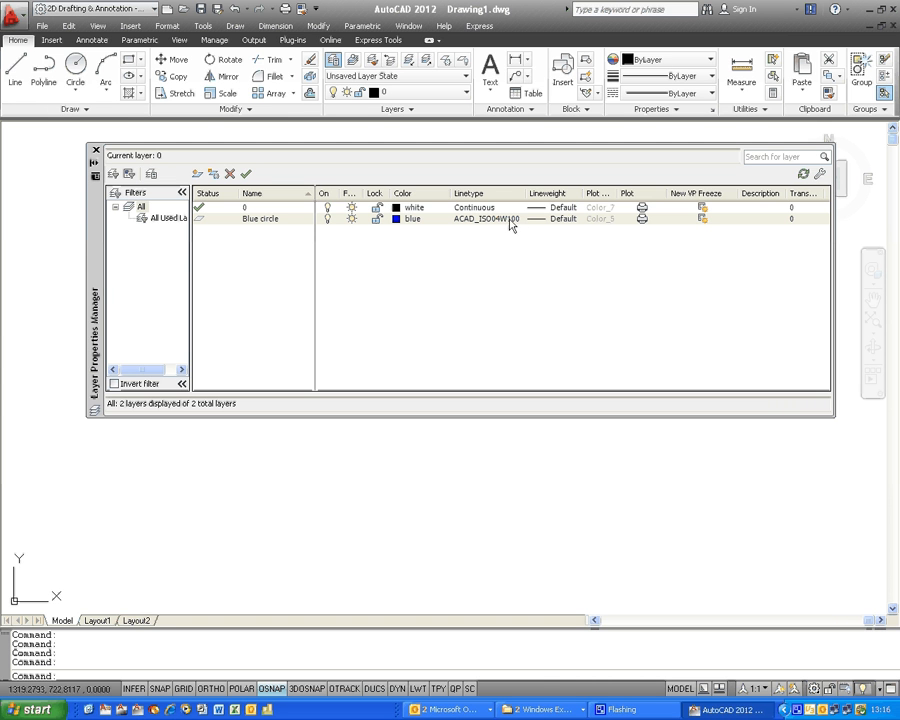
pyautogui.moveTo(530, 260)
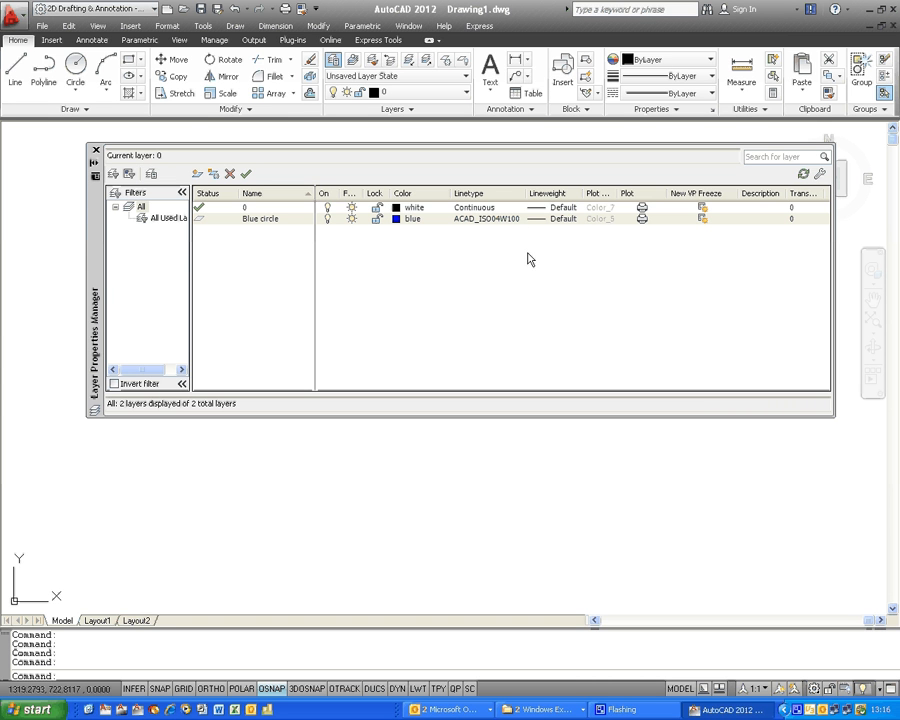
pyautogui.moveTo(560, 230)
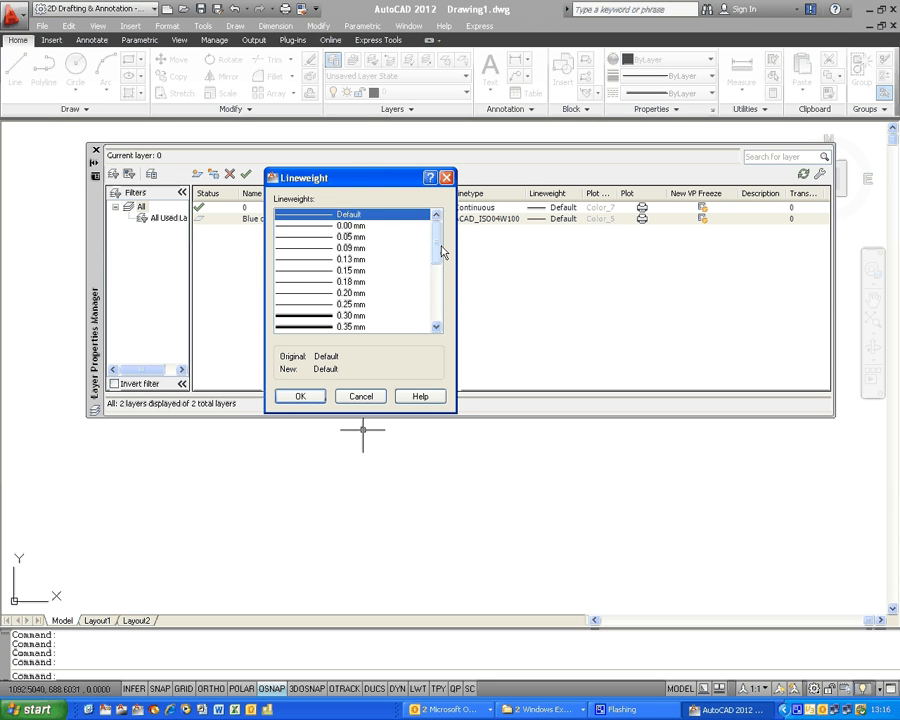
# - Give Blue circle a 0.50 mm lineweight and create another layer copying its settings
pyautogui.scroll(-3)
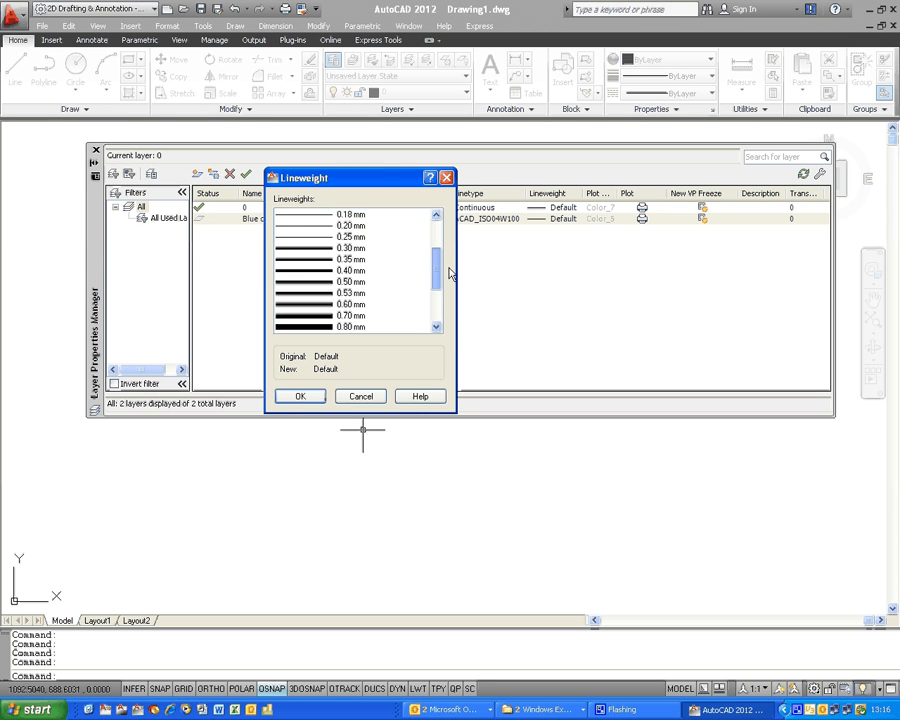
pyautogui.click(350, 281)
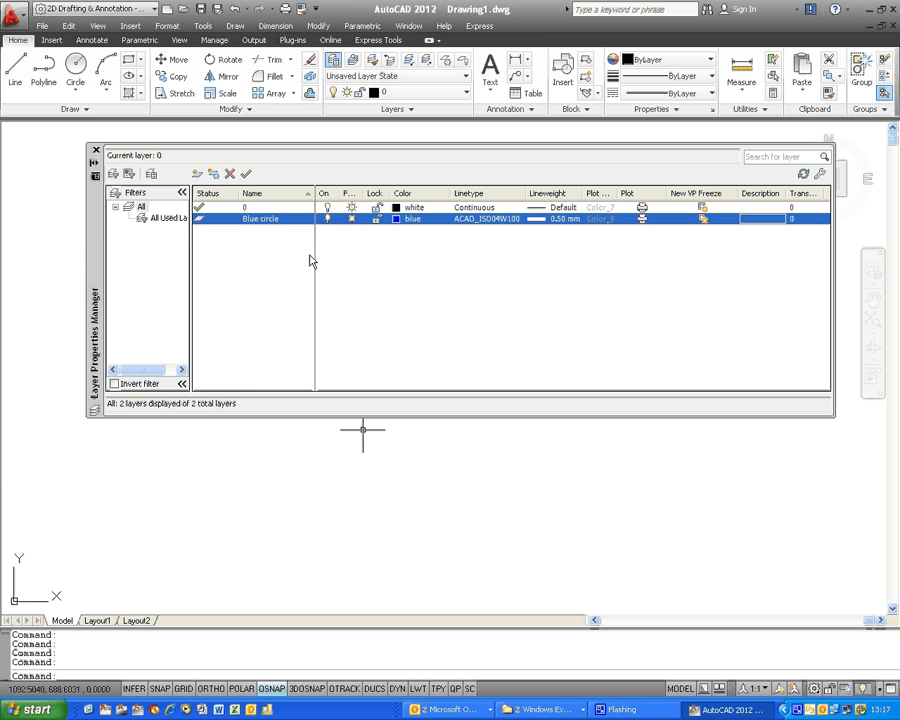
pyautogui.click(198, 173)
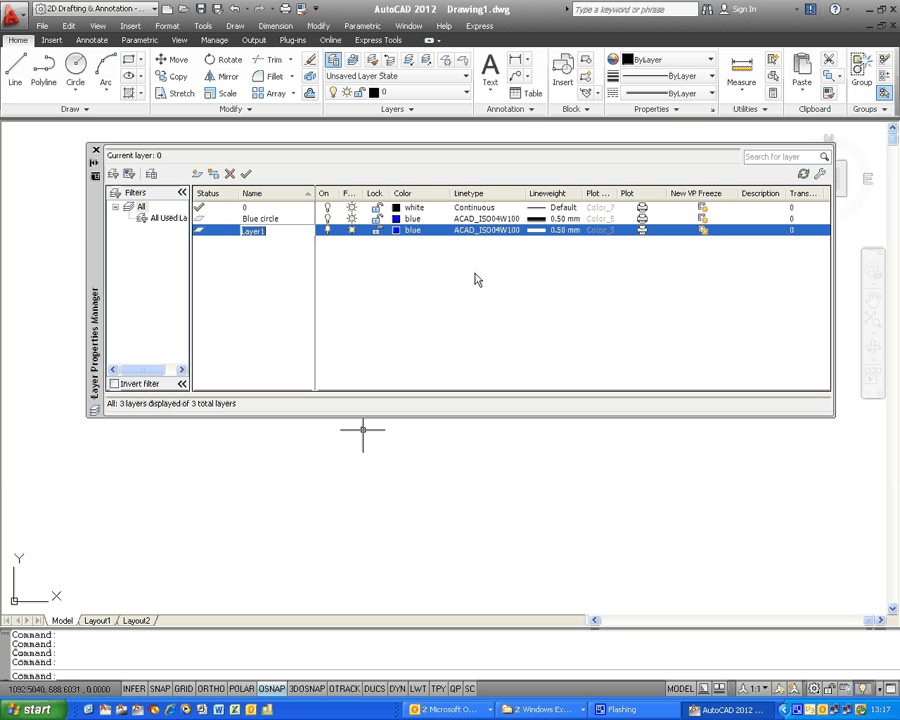
# - Name the new layer 'red sq' and set its colour to red
pyautogui.write('red sq')
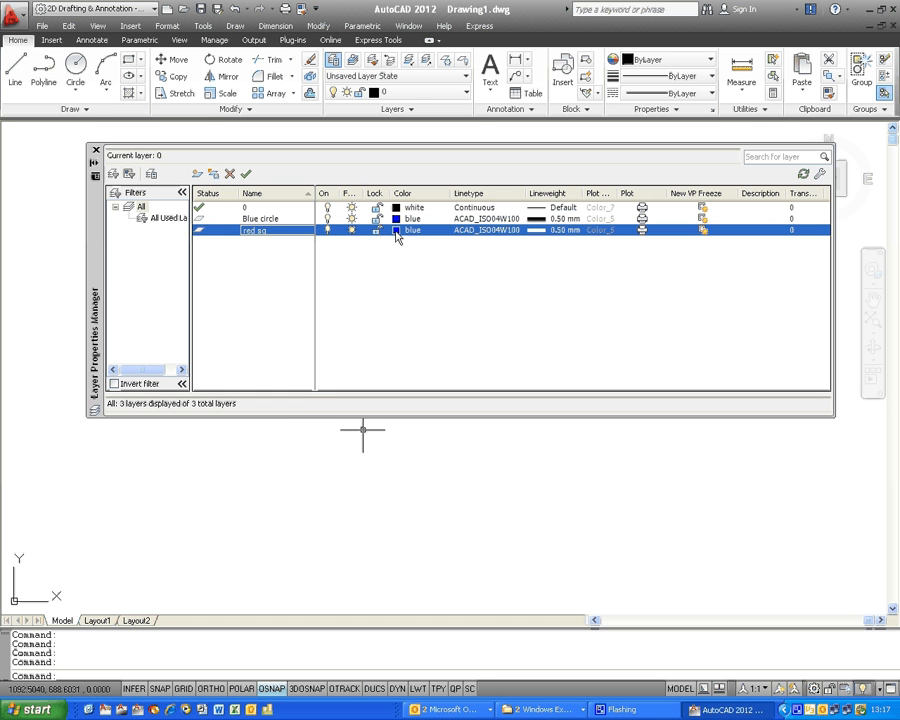
pyautogui.click(396, 230)
pyautogui.write('red')
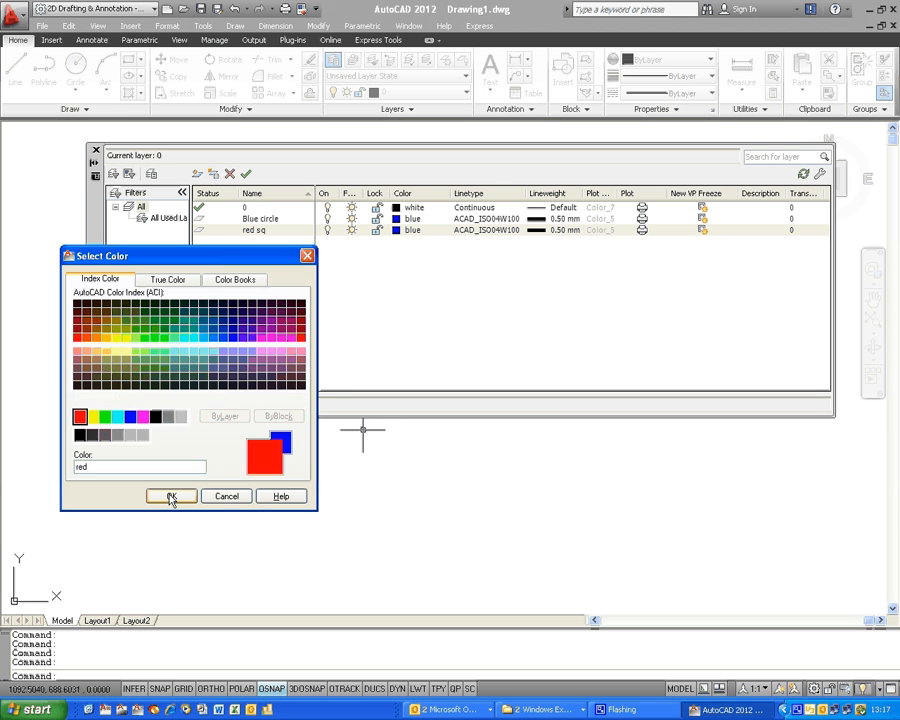
pyautogui.click(171, 496)
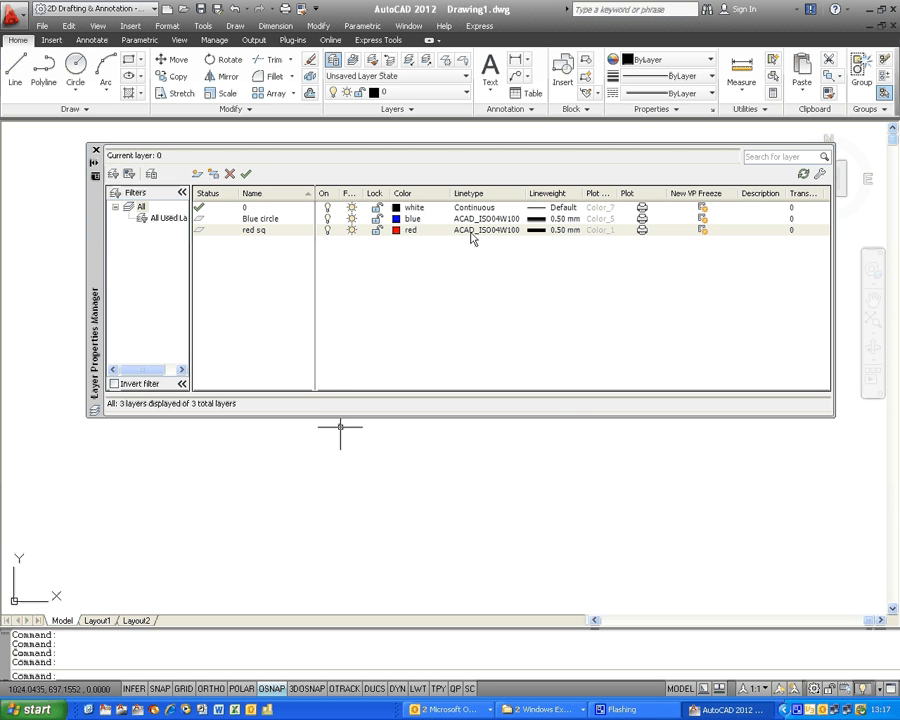
# - Give red sq the Continuous linetype, keep 0.50 mm lineweight, and close the manager
pyautogui.click(485, 230)
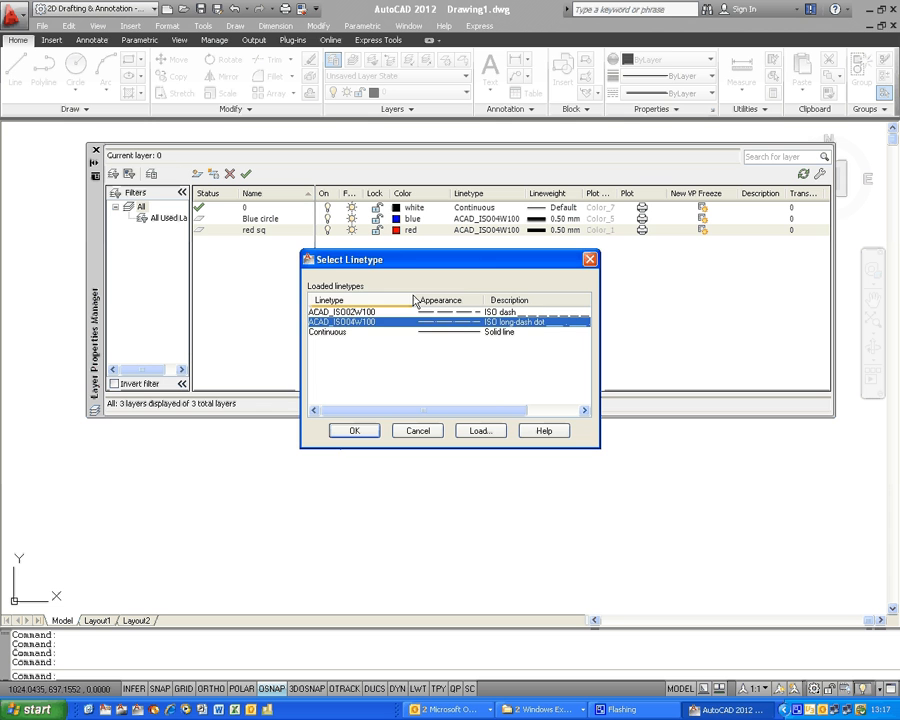
pyautogui.click(350, 332)
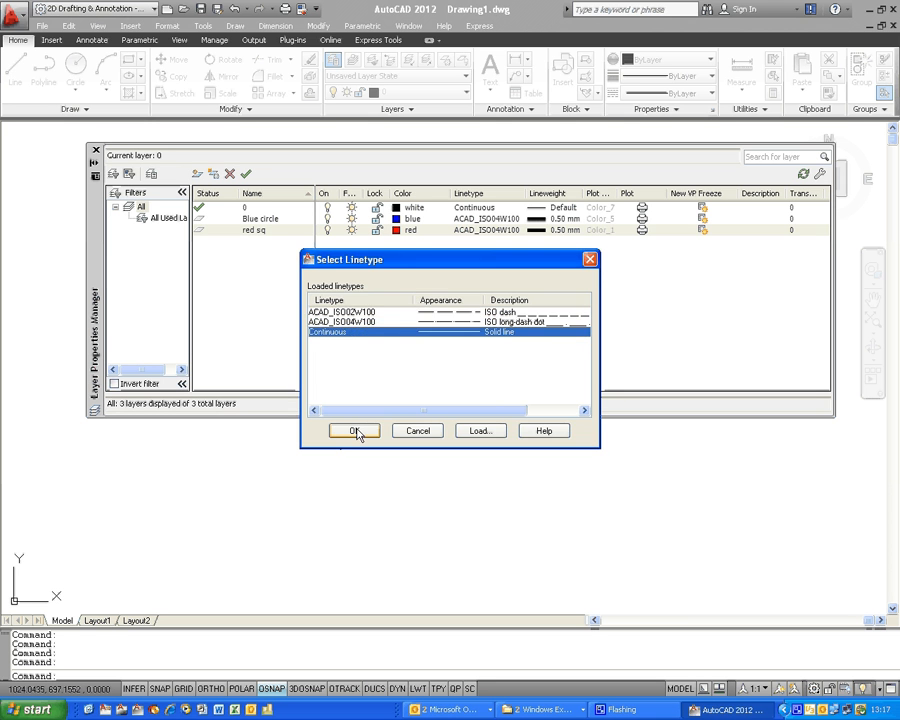
pyautogui.click(353, 430)
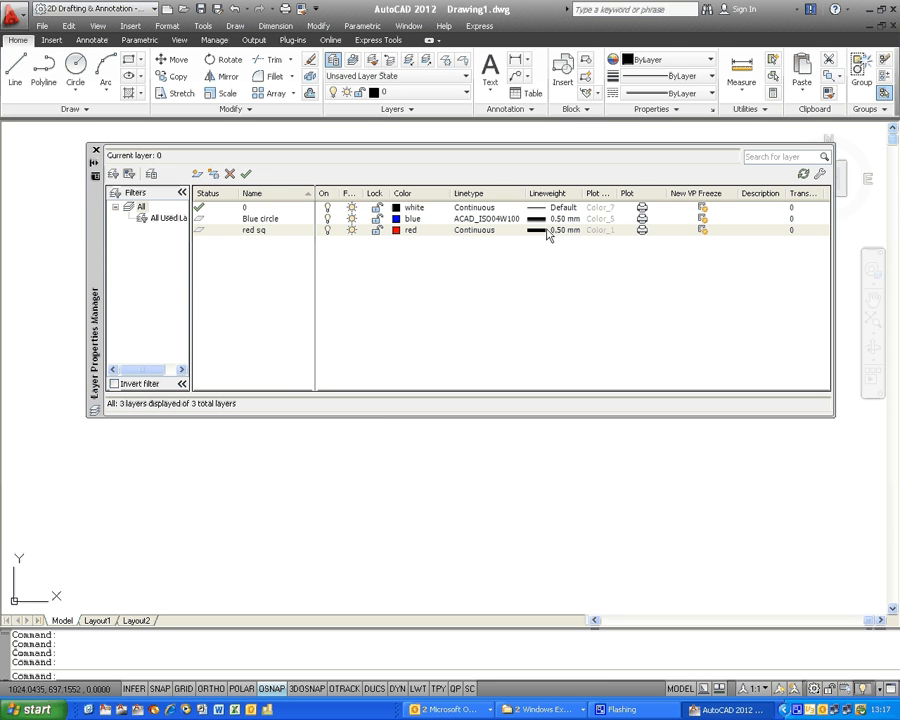
pyautogui.click(563, 230)
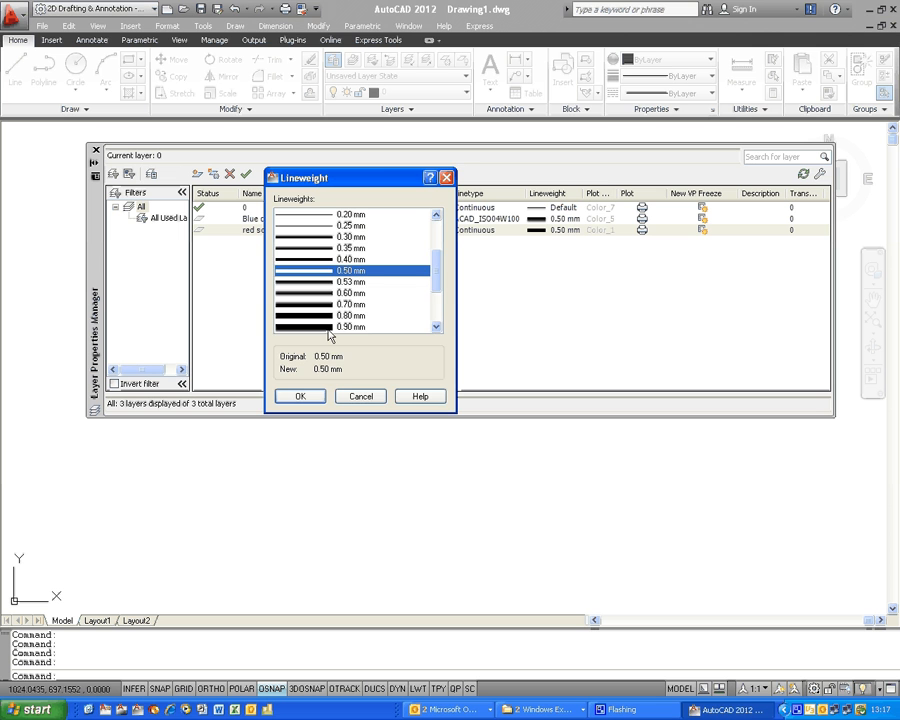
pyautogui.click(300, 396)
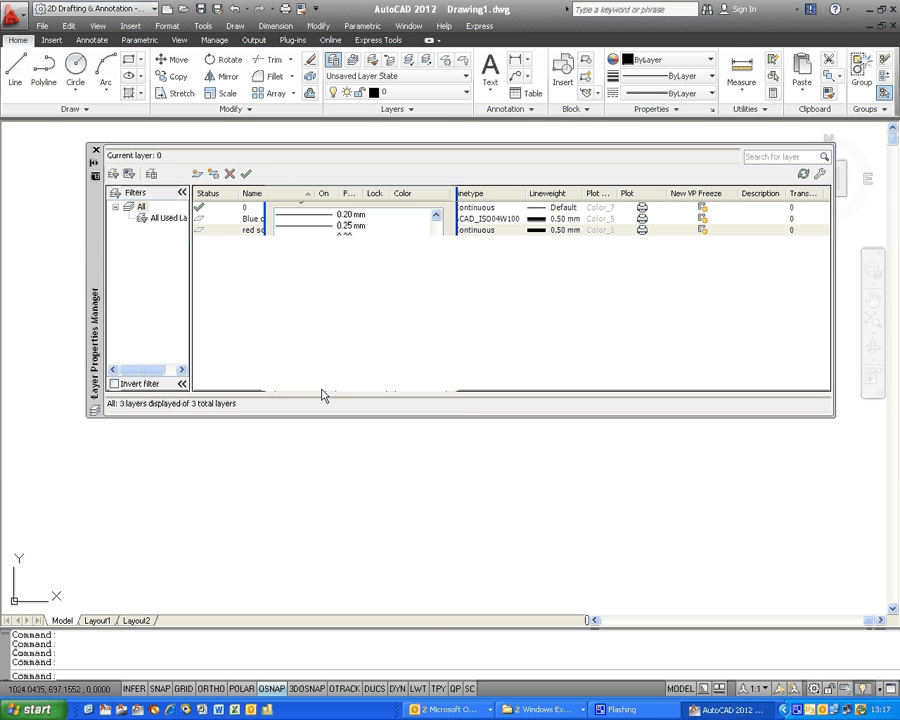
pyautogui.click(255, 230)
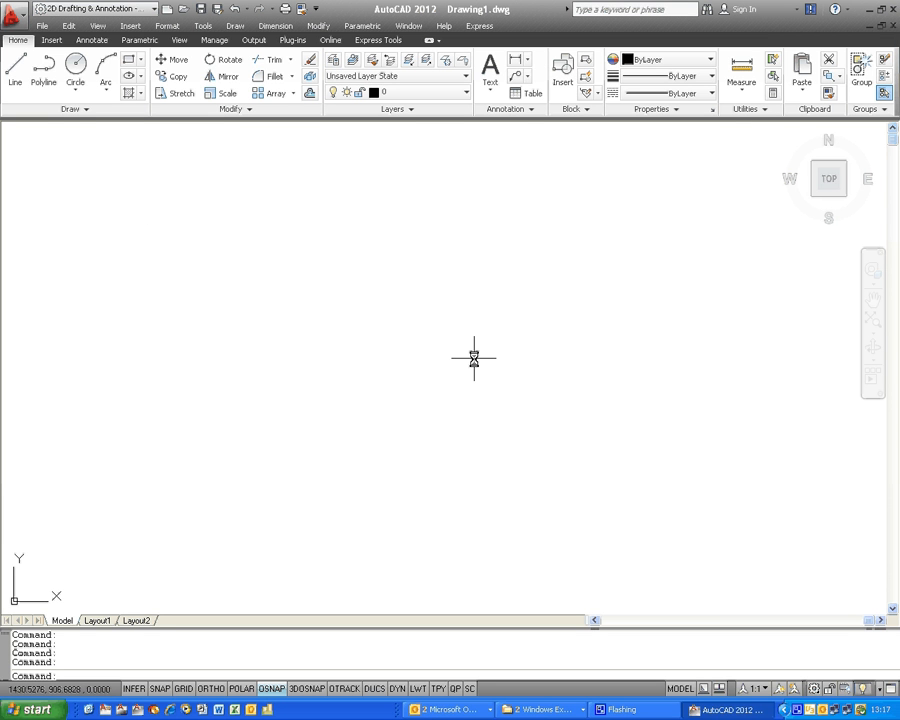
pyautogui.moveTo(517, 305)
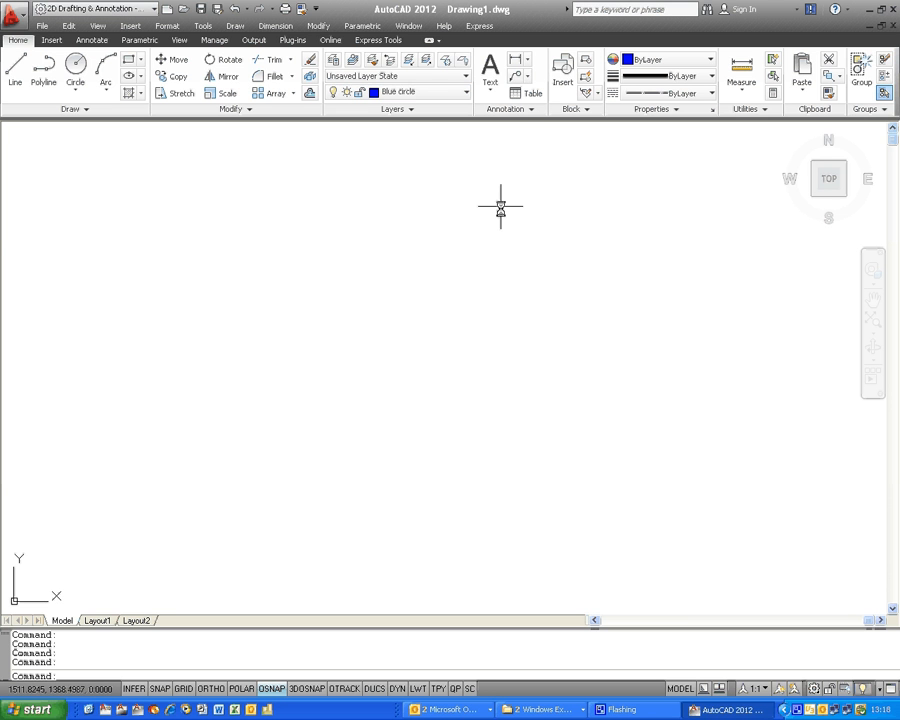
pyautogui.moveTo(495, 282)
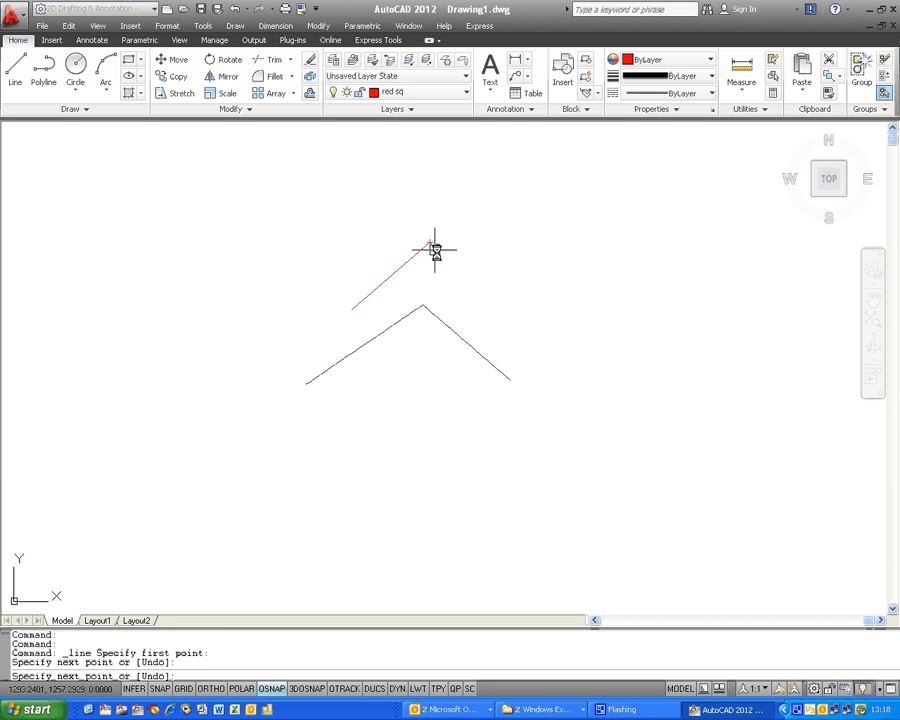
# - Finish the red chevron above the blue one with its last end point
pyautogui.click(518, 315)
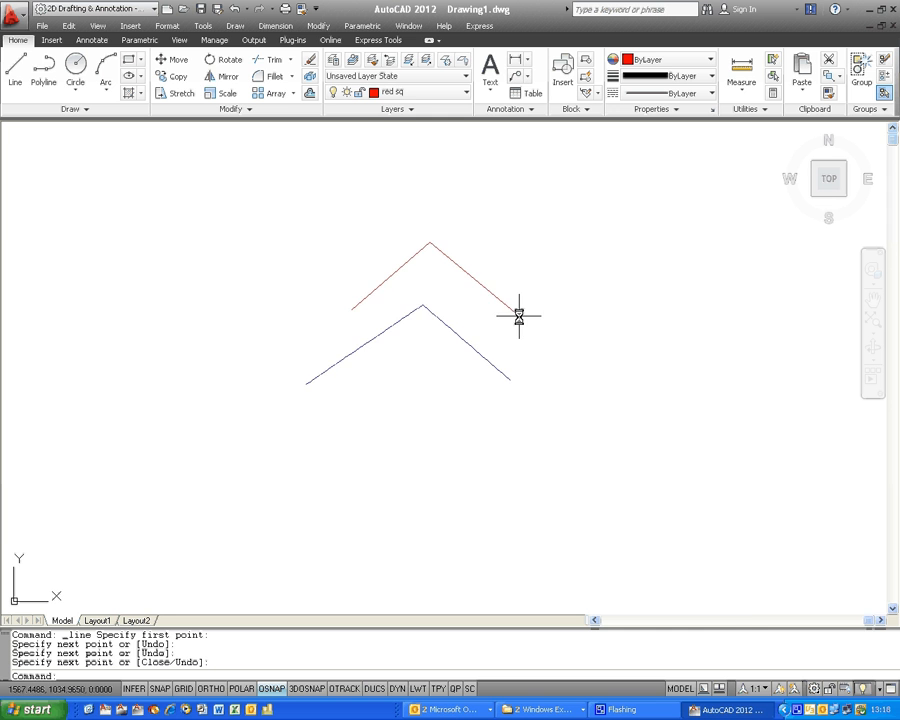